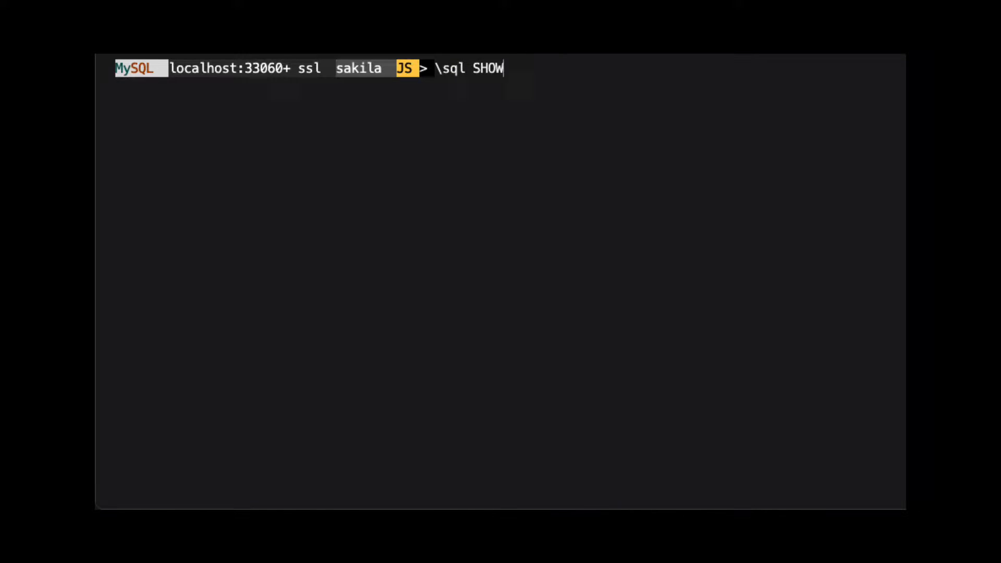
# - Query the global local_infile variable, which shows it is OFF
pyautogui.write("GLOBAL VARIABLES LIKE 'local_infil")
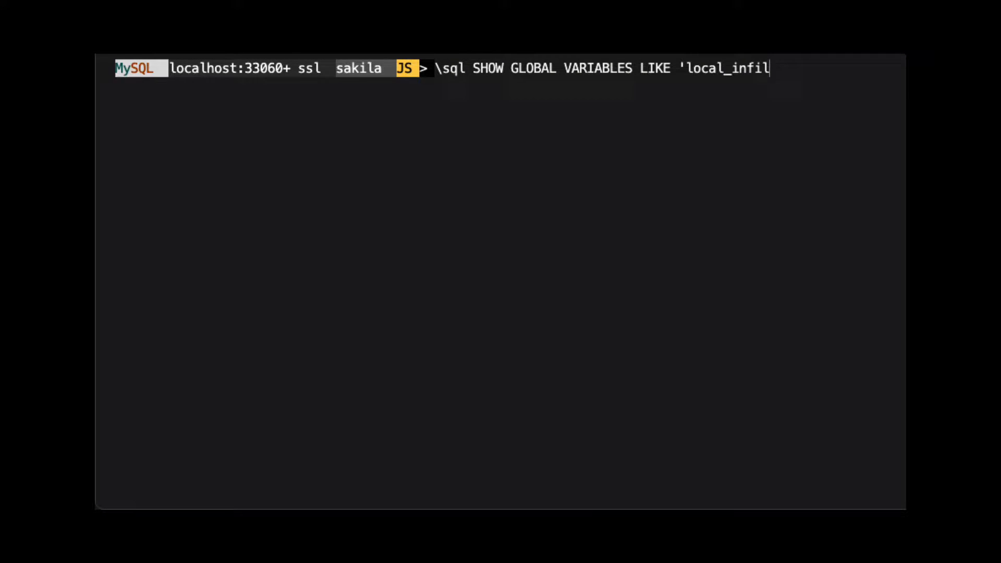
pyautogui.write("e';")
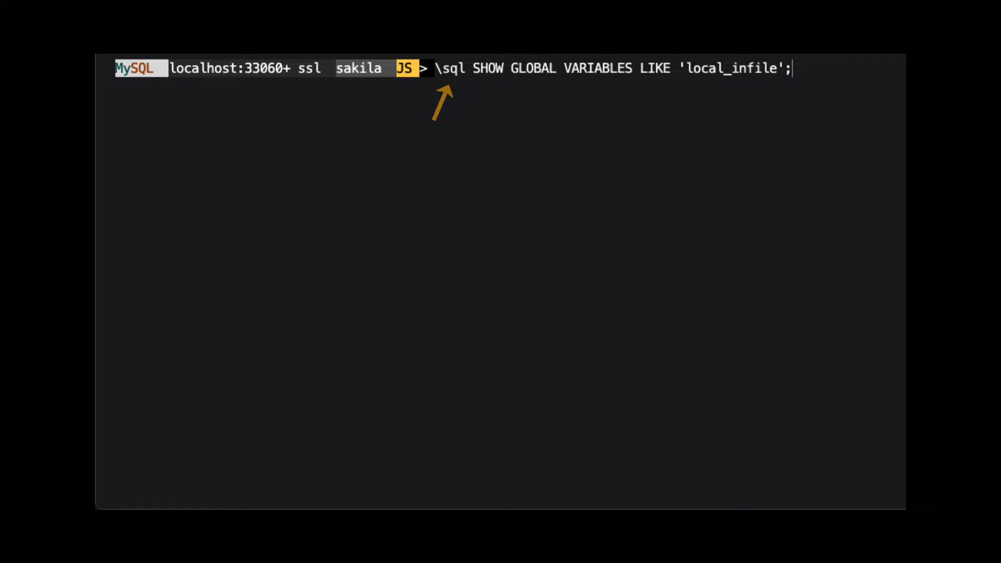
pyautogui.press('Return')
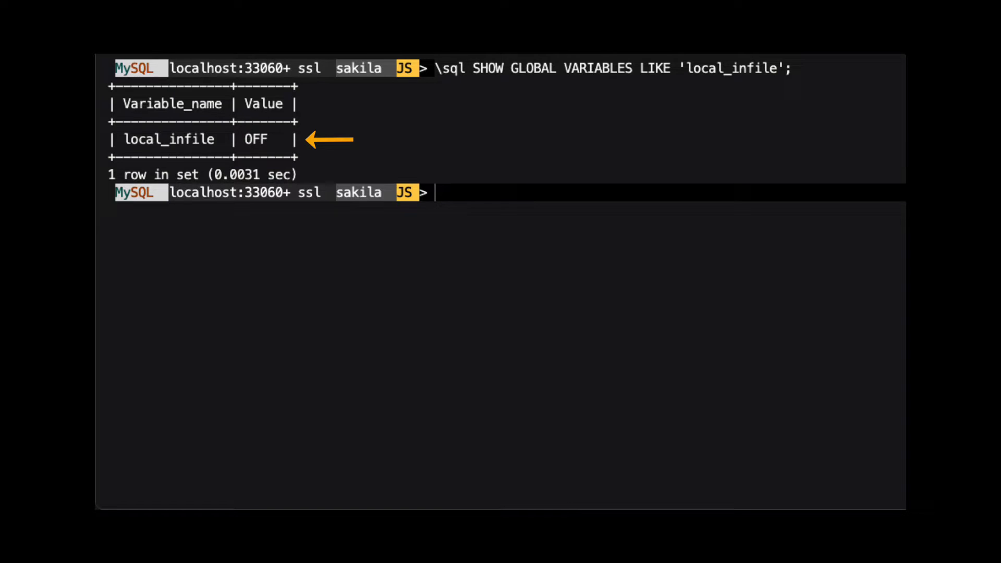
# - Set the global local_infile variable to ON with a SQL SET GLOBAL statement
pyautogui.write("\\sql SET GLOBAL local_infile = 'ON';")
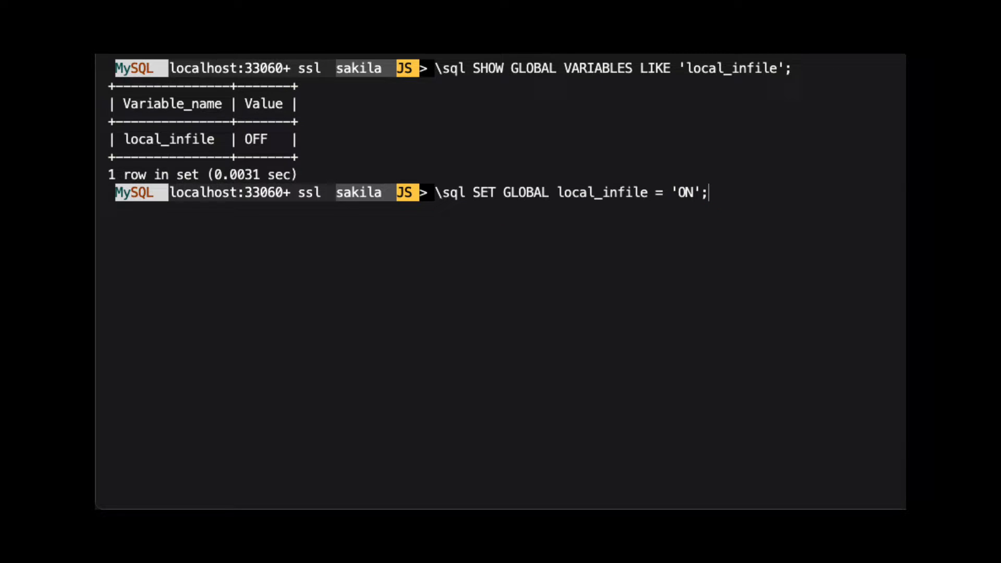
pyautogui.press('Return')
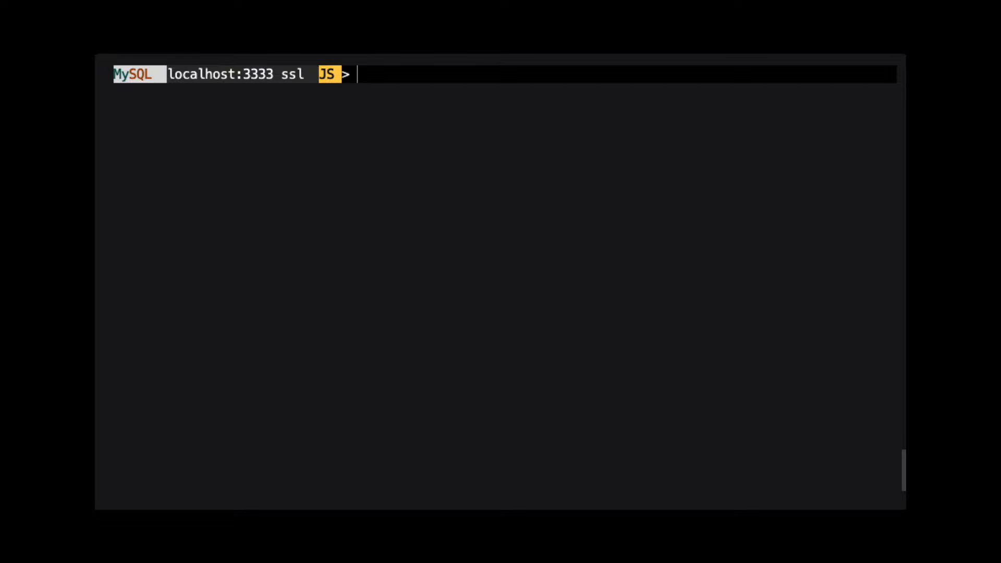
# - Run show schemas in SQL mode on the localhost:3333 instance
pyautogui.write('\\sql show schemas;')
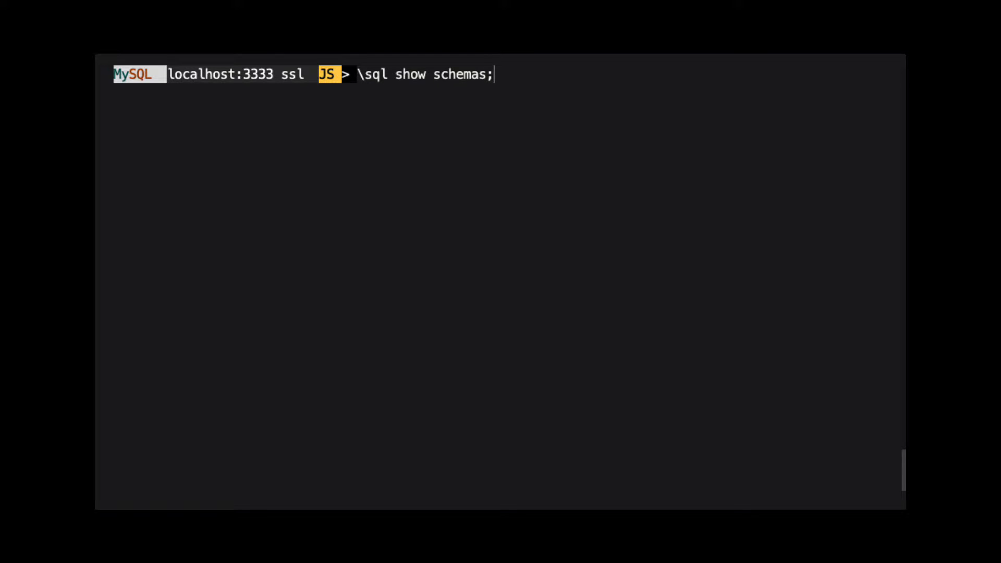
pyautogui.press('Return')
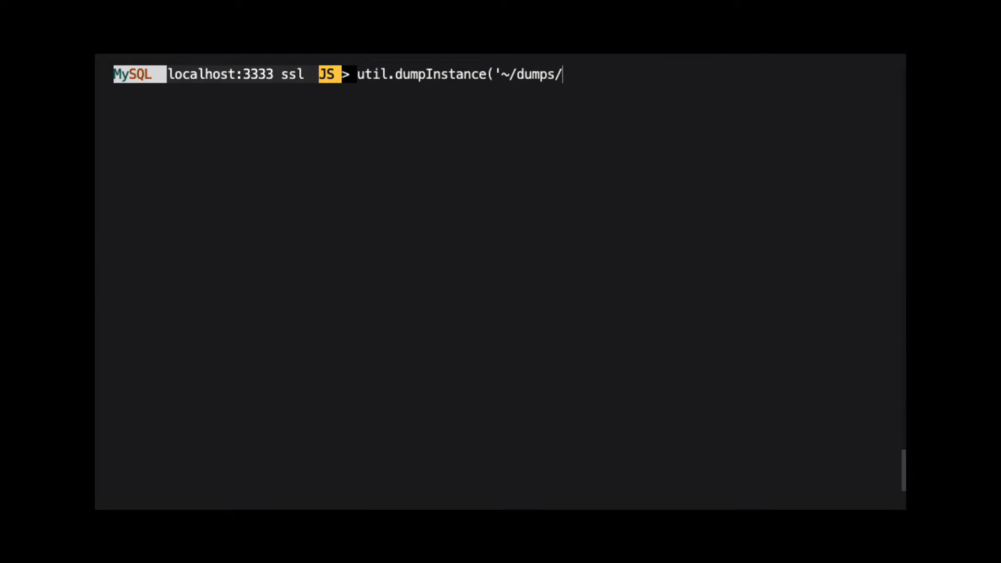
# - Dump the instance to '~/dumps/instance-dump' with util.dumpInstance, writing 2 schemas and 22 tables
pyautogui.write("instance-dump')")
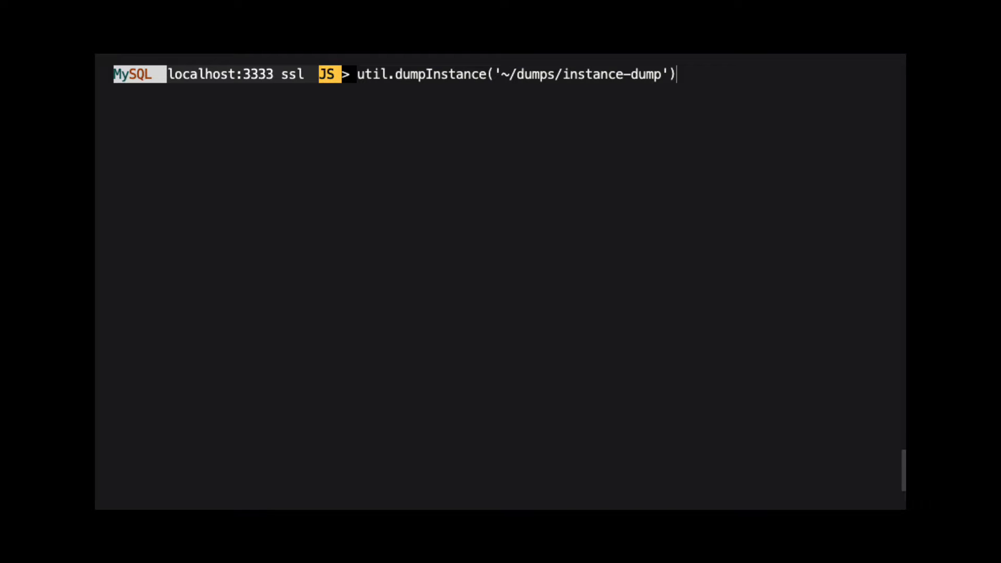
pyautogui.press('Return')
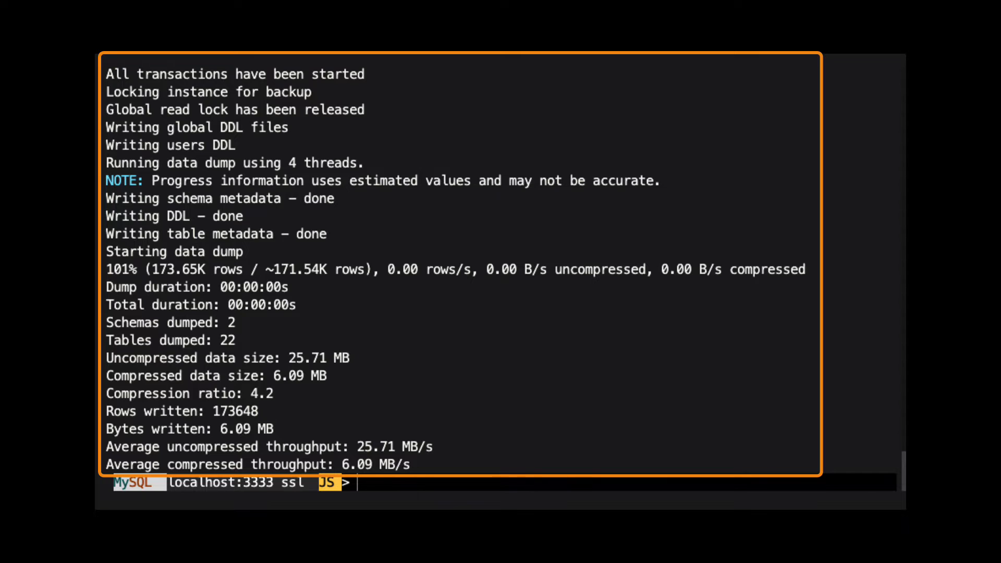
pyautogui.write('\\c root@l')
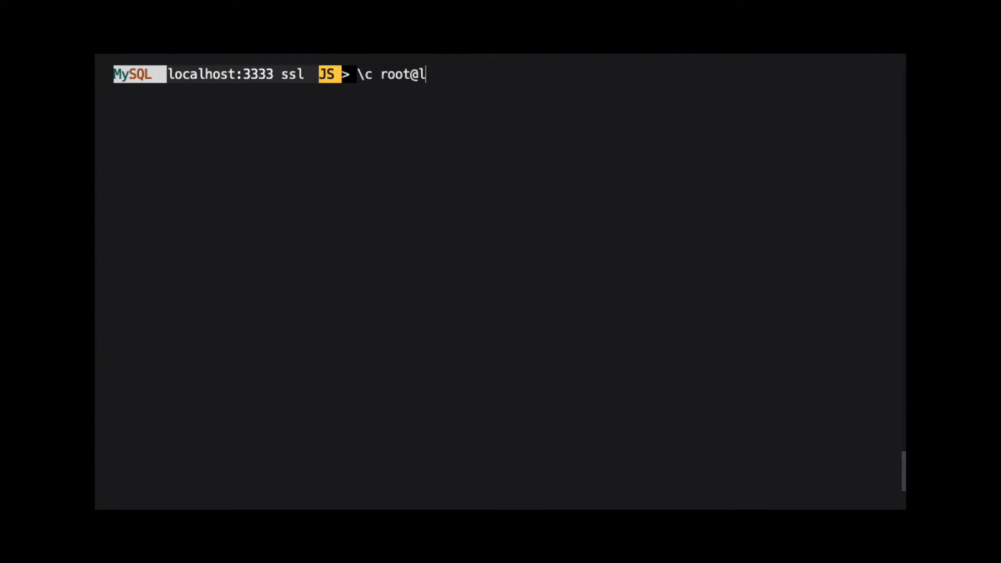
# - Connect as root to localhost:4444 and list schemas, showing only the four system schemas
pyautogui.write('ocalhost:4444')
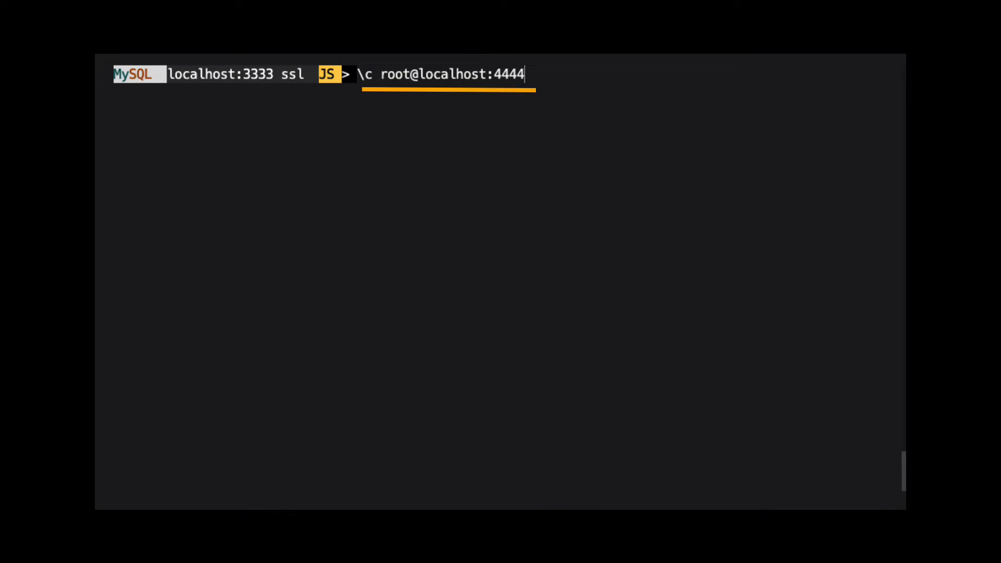
pyautogui.press('Return')
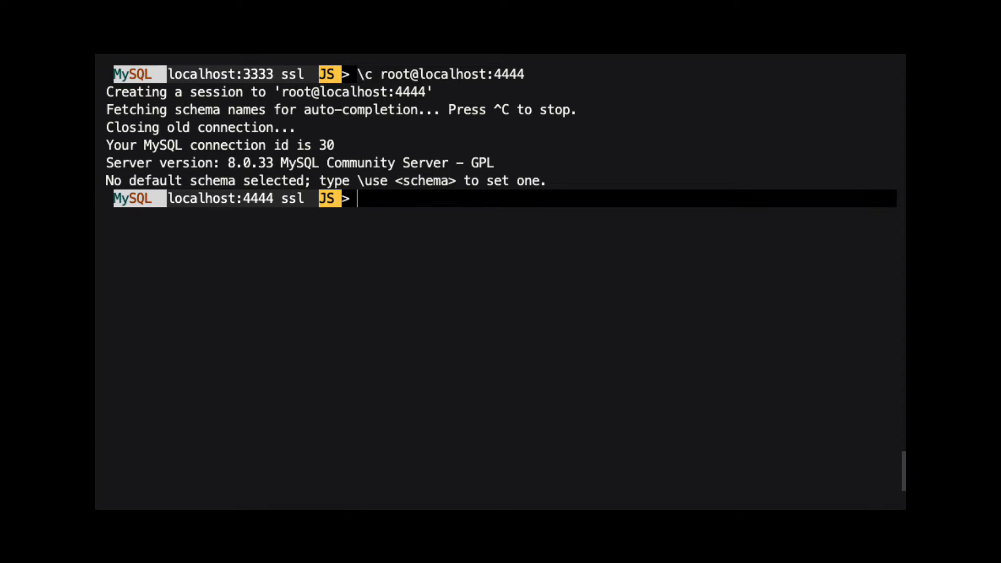
pyautogui.write('\\sql show schemas;')
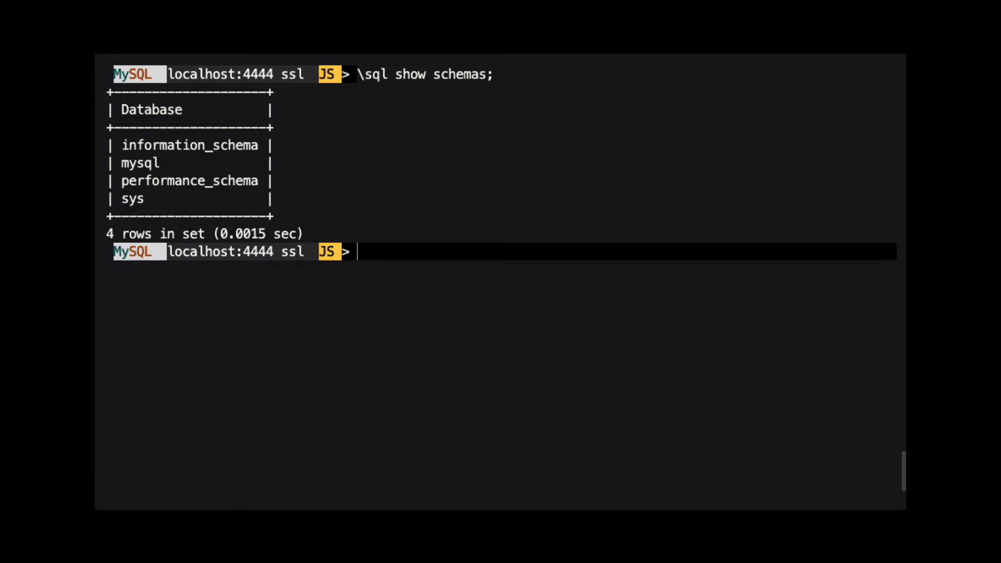
pyautogui.write("util.loadDump('~/dumps/inst")
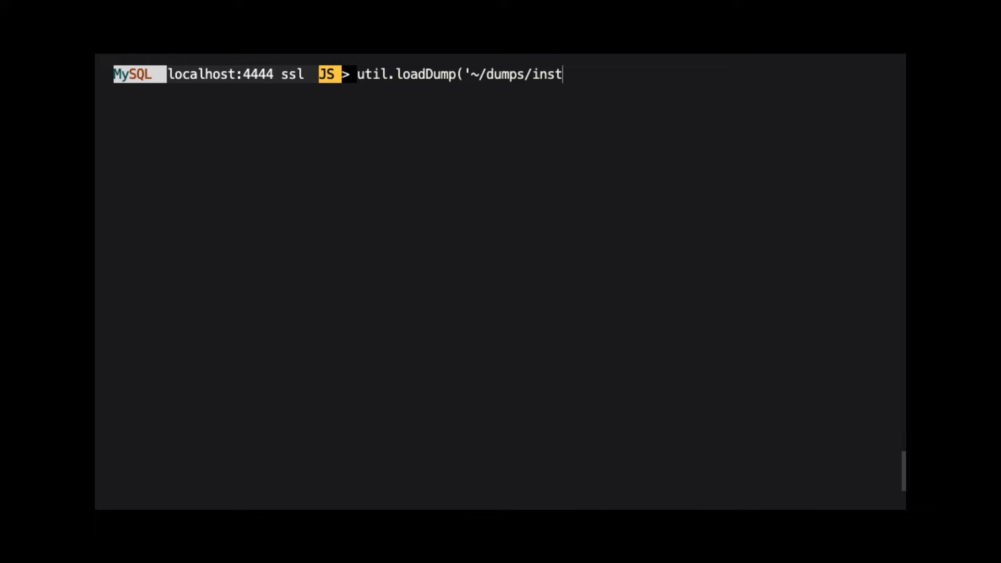
# - Load '~/dumps/instance-dump' with util.loadDump and list schemas, now showing mysql_shorts and sakila
pyautogui.write("ance-dump')")
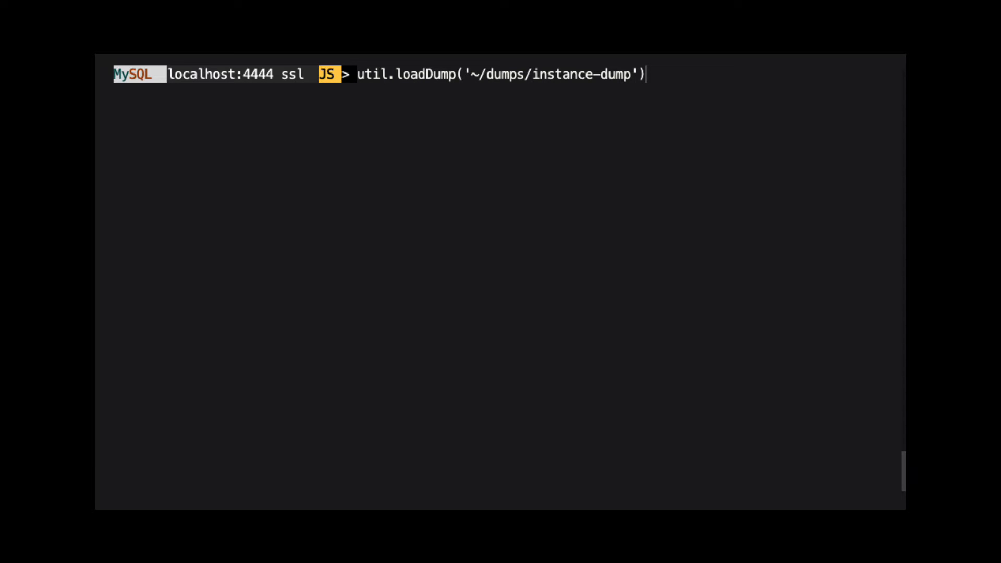
pyautogui.moveTo(553, 75)
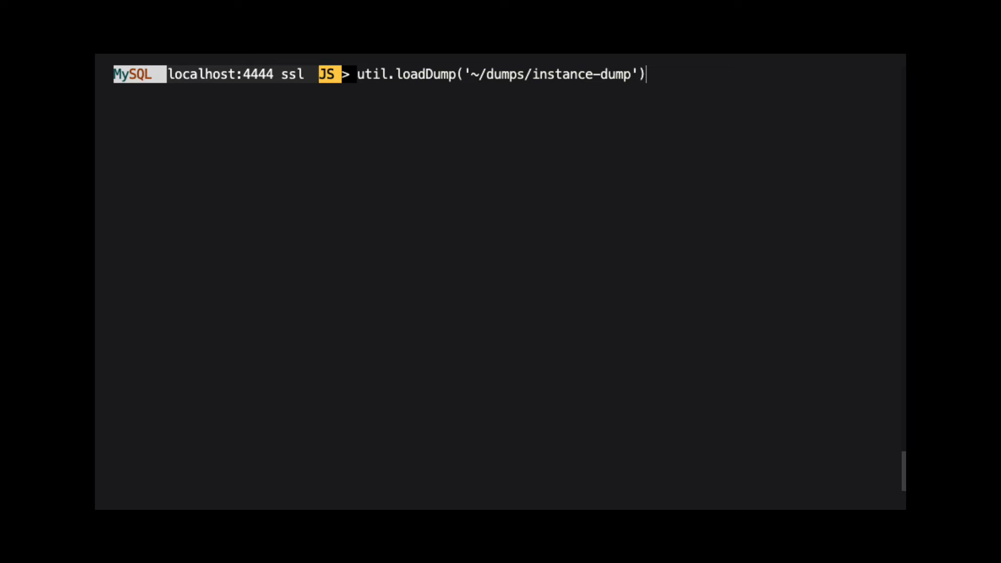
pyautogui.press('Return')
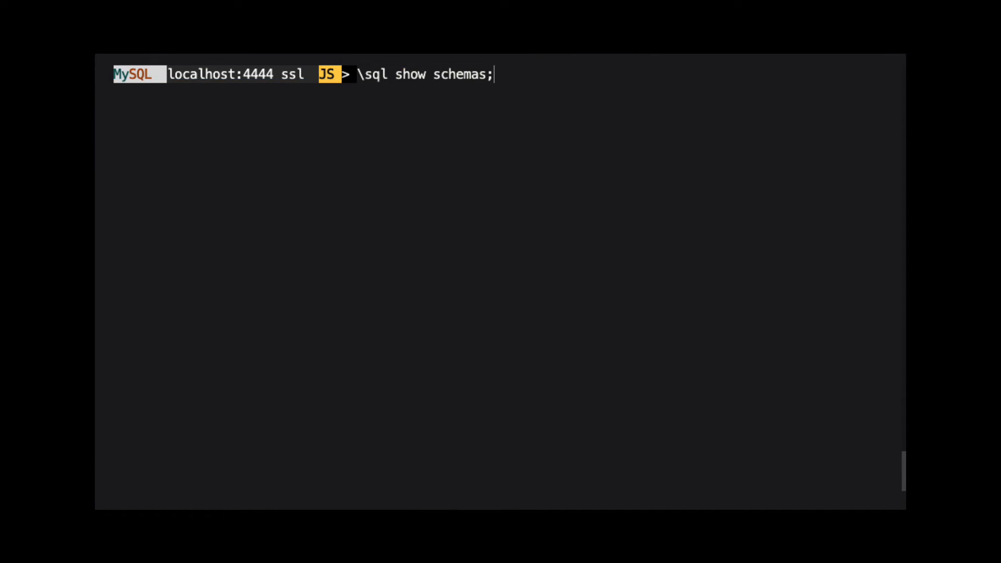
pyautogui.press('Return')
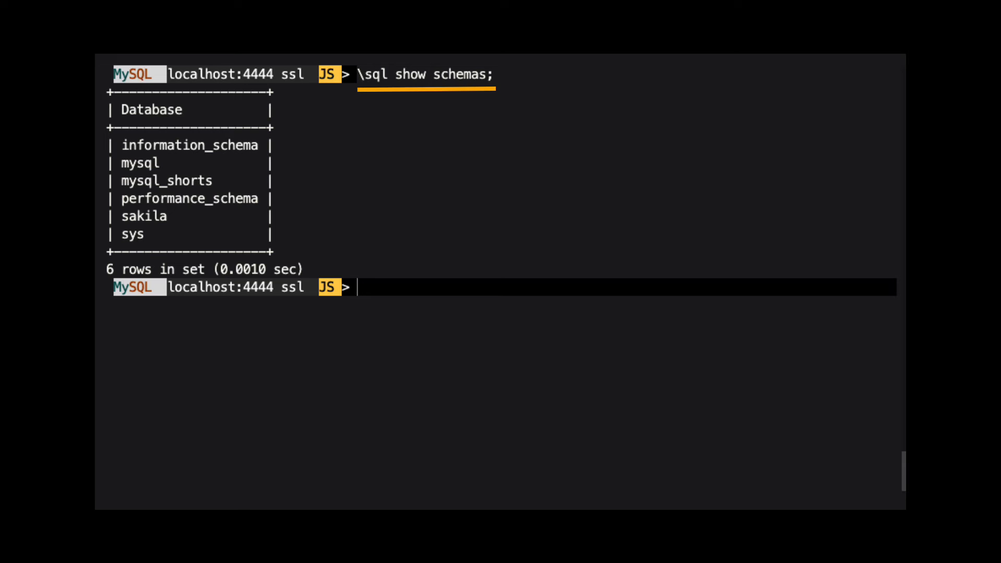